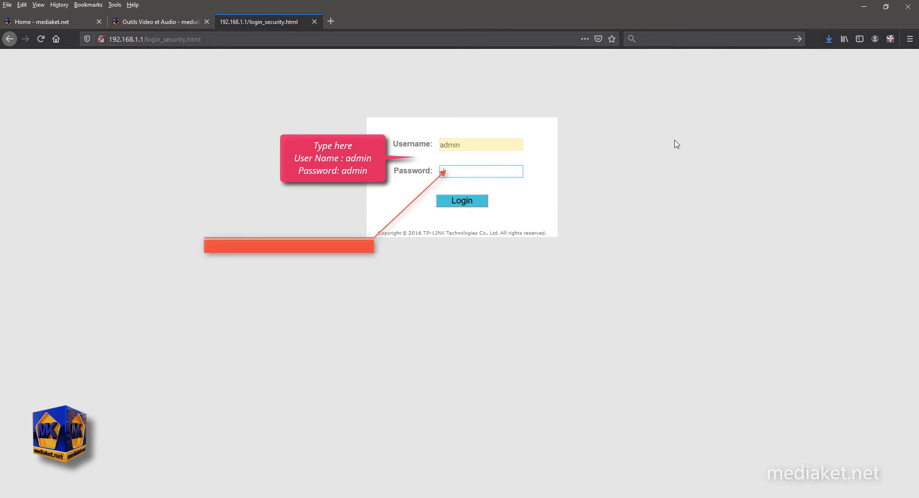
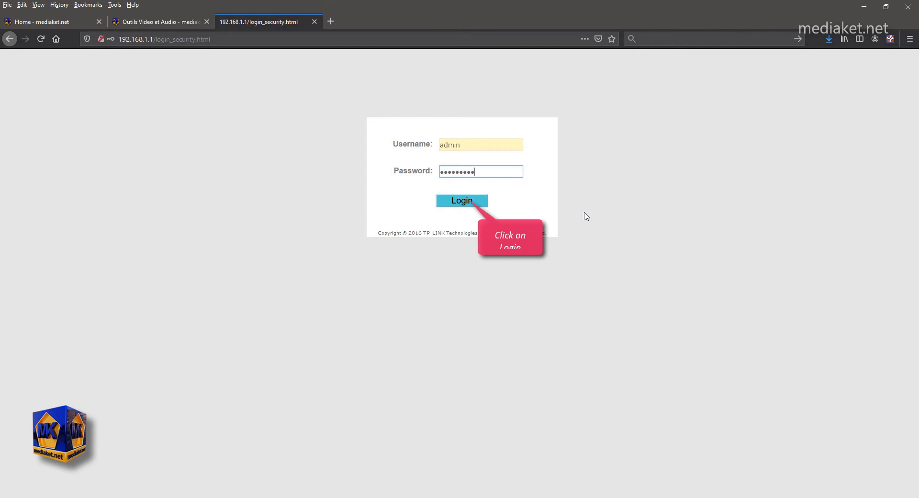
click(463, 200)
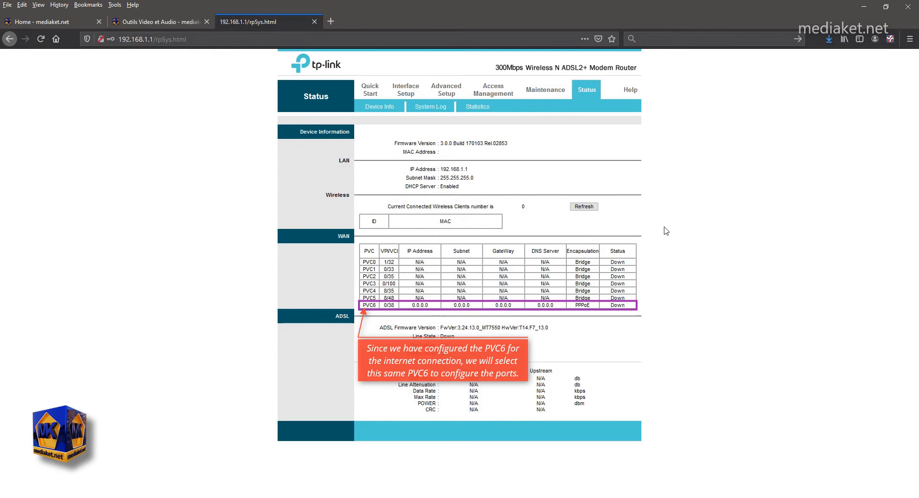
mouse_move(880, 166)
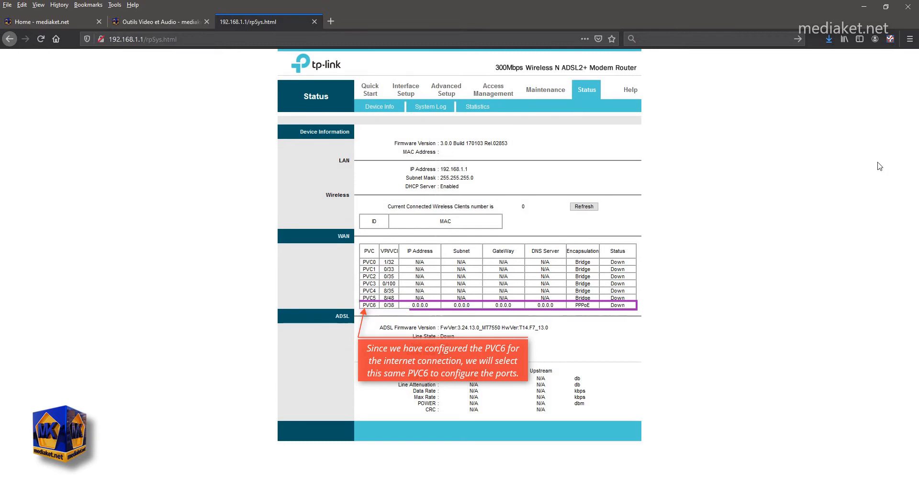
Step: Navigate through Advanced Setup and NAT to the Virtual Server rules for PVC6
click(447, 90)
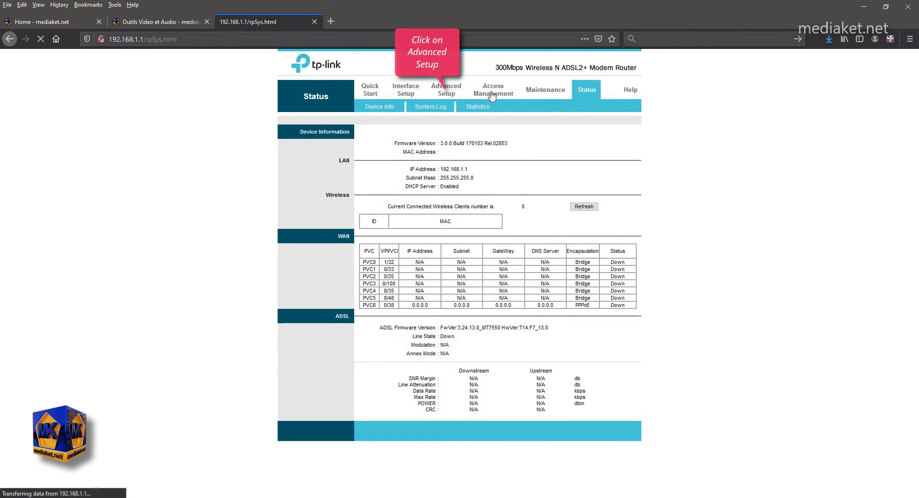
click(446, 93)
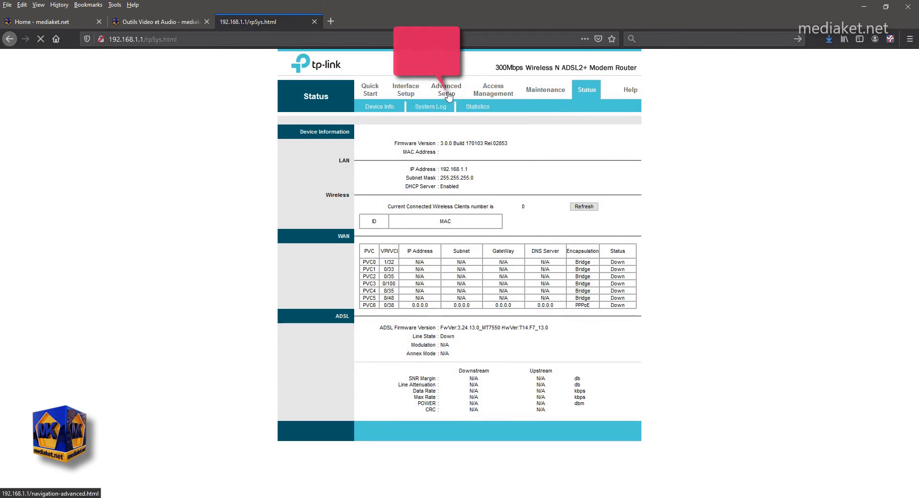
click(446, 89)
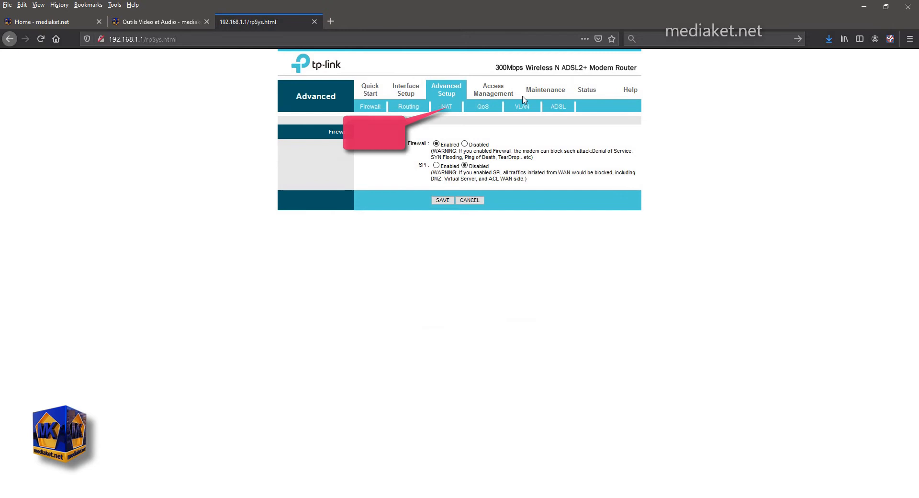
click(447, 106)
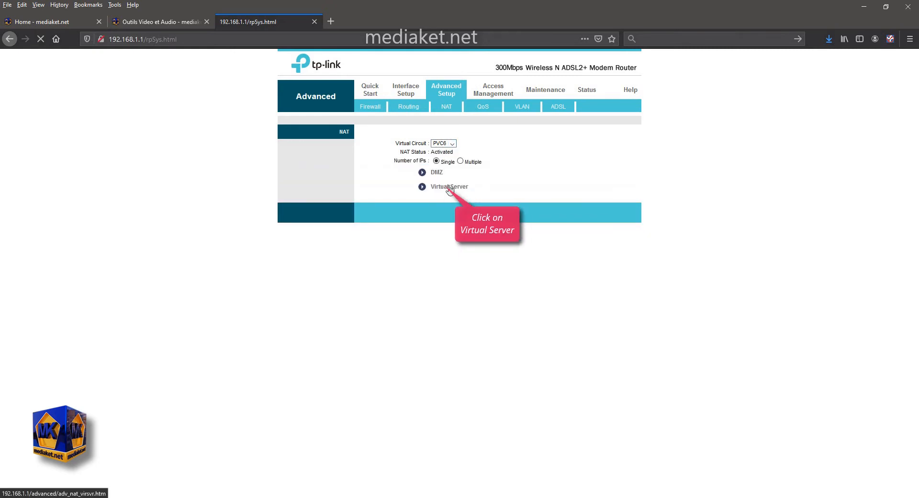
click(423, 186)
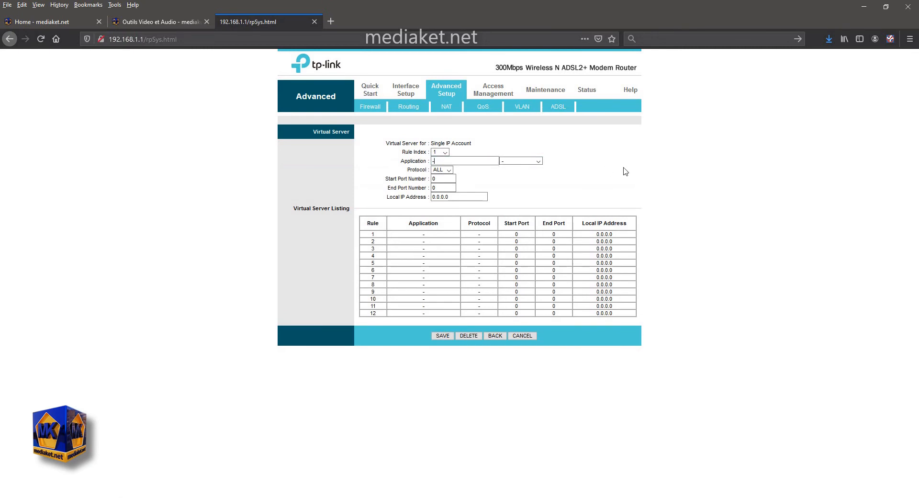
click(466, 161)
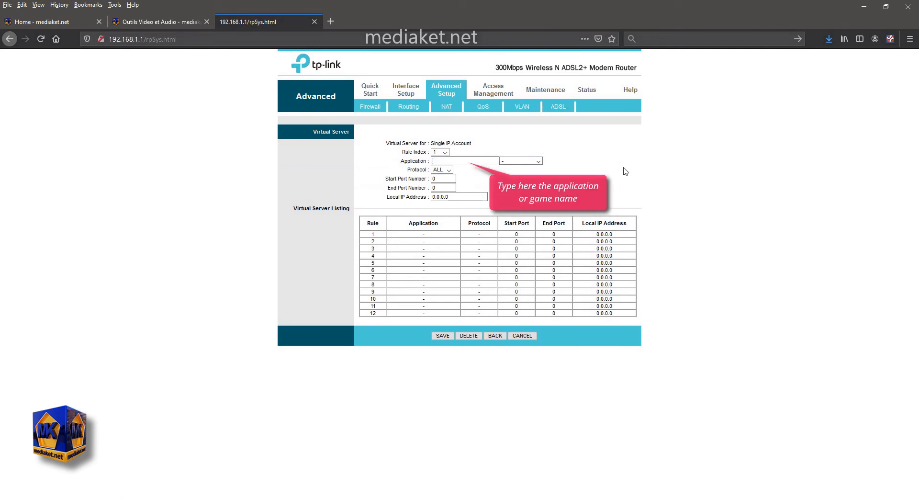
text(Call of duty 4)
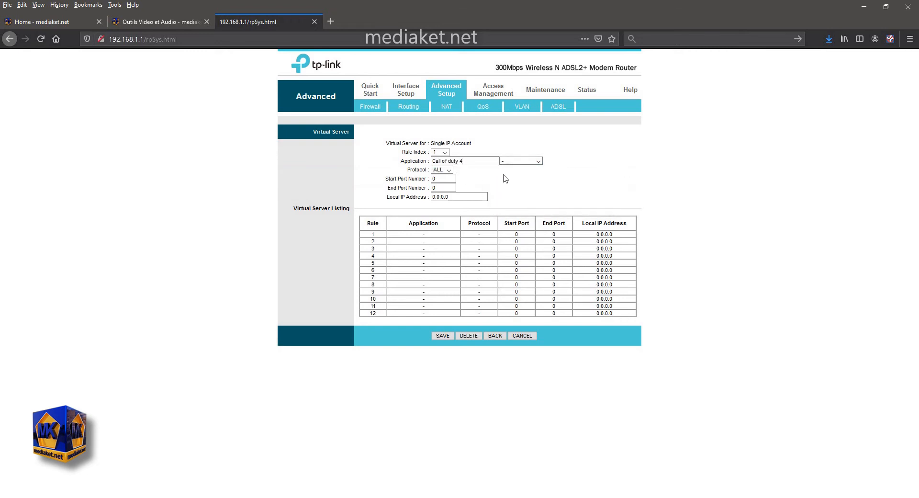
click(442, 170)
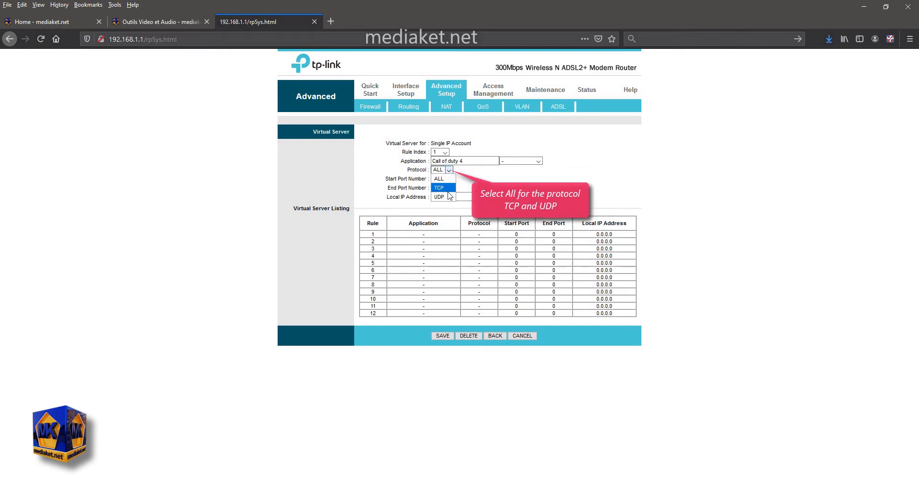
click(439, 178)
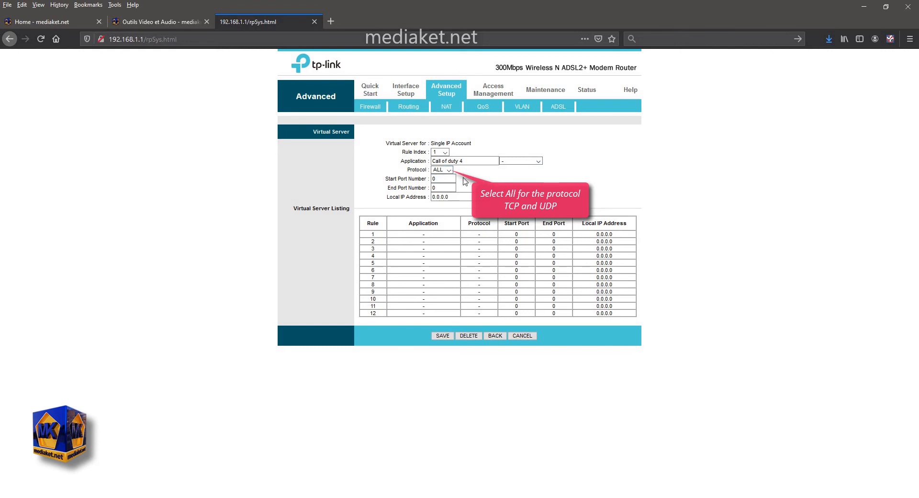
text(2)
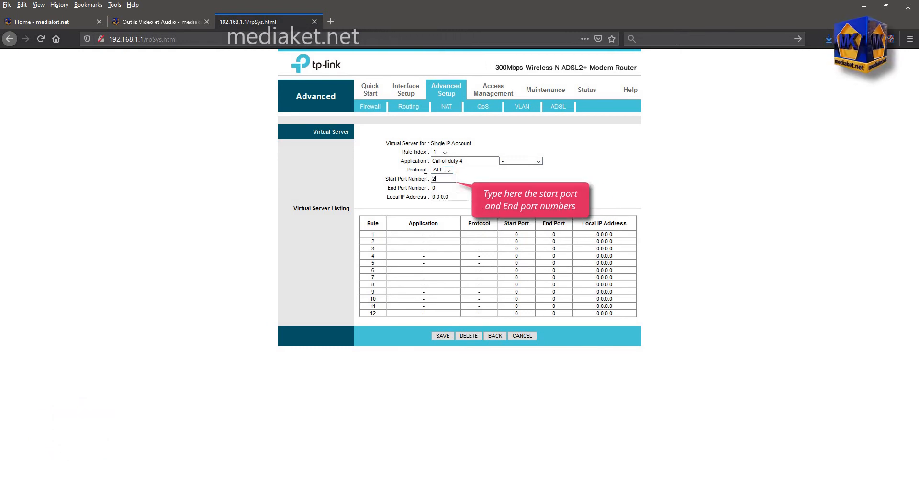
text(28960)
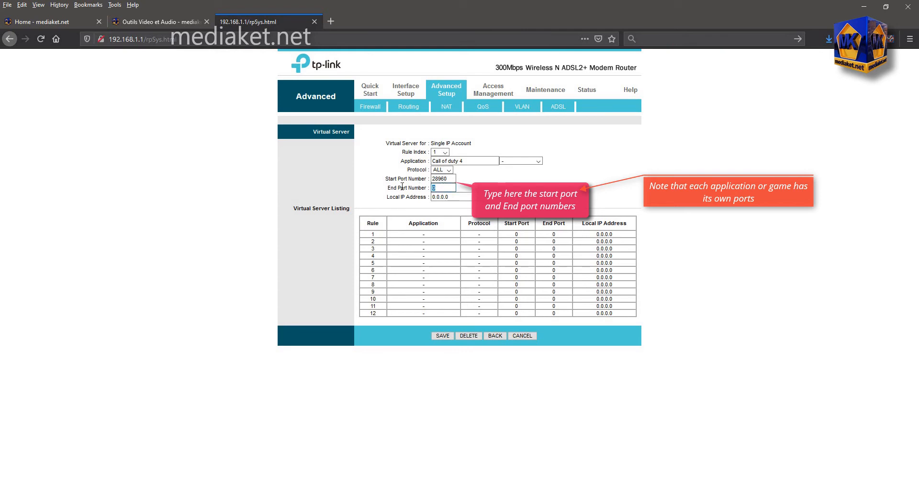
text(2896)
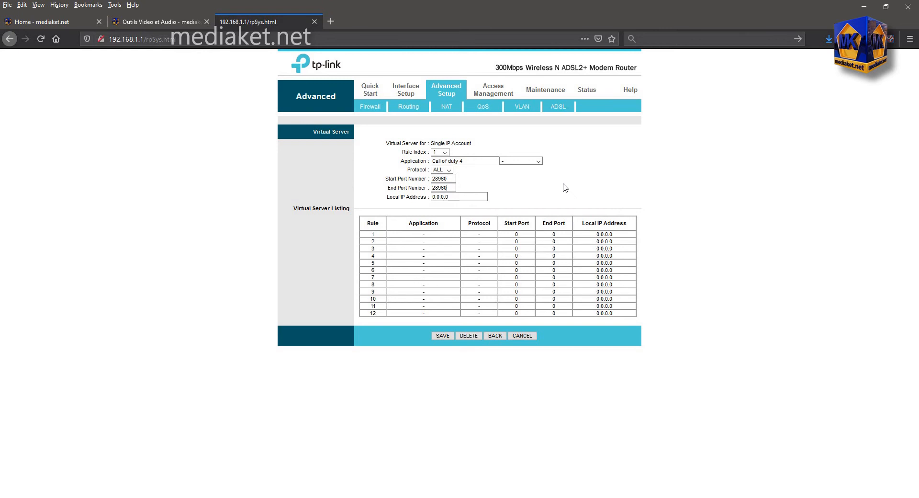
text(192.168.1.2)
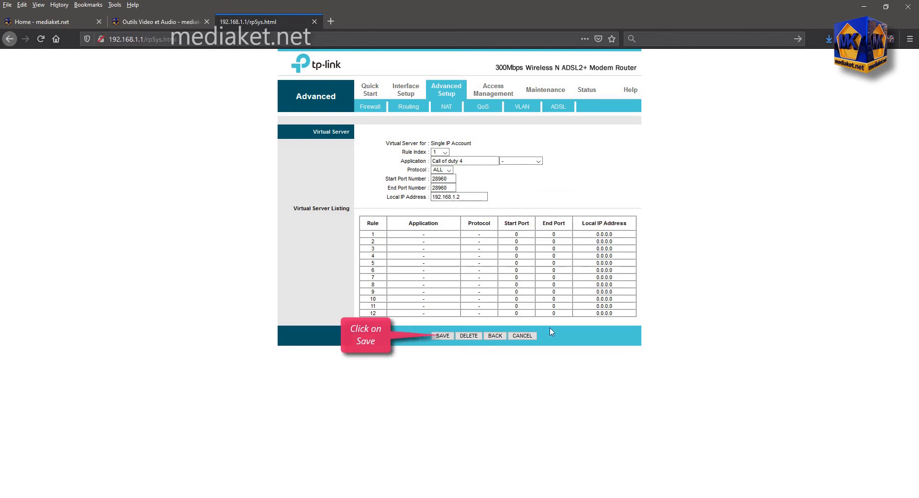
click(442, 336)
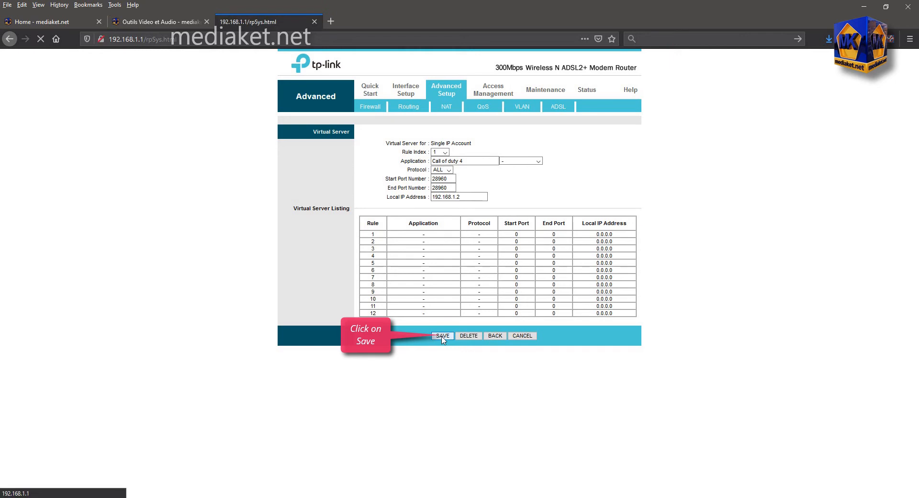
click(442, 336)
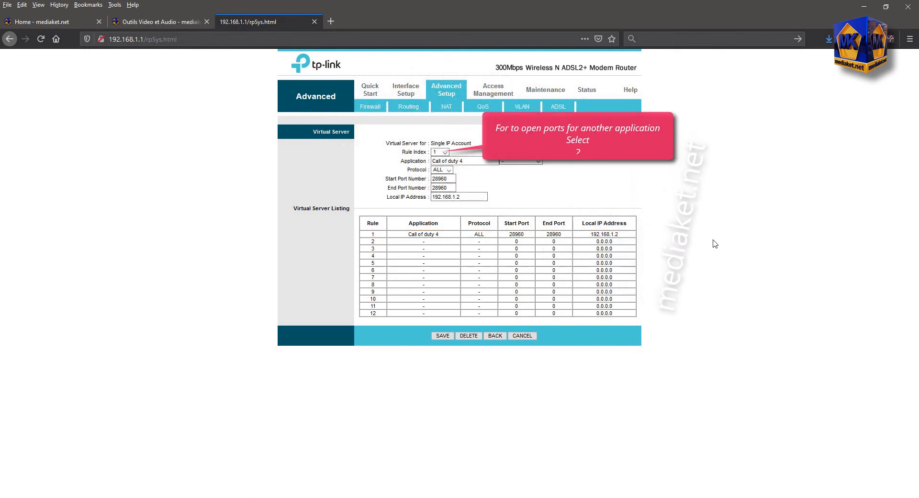
Step: Save rule 2: Emule, protocol ALL, ports 6700-6700, local IP 192.168.1.2
click(446, 152)
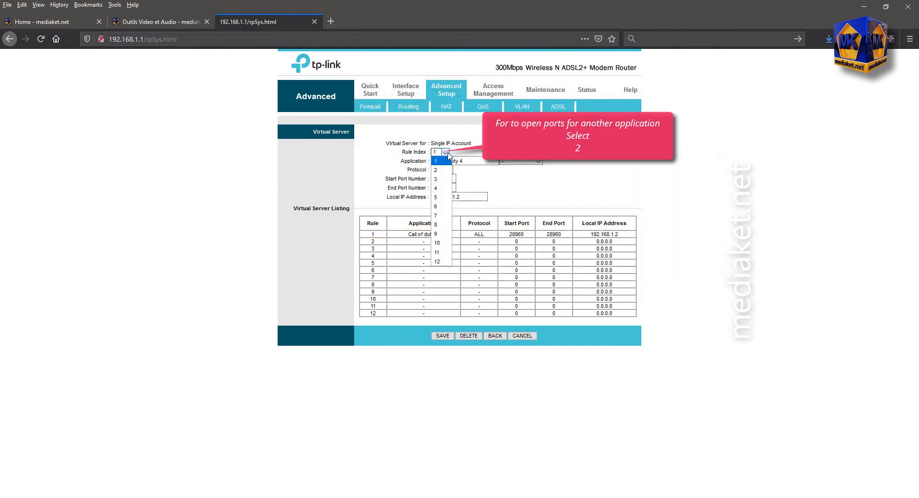
click(435, 170)
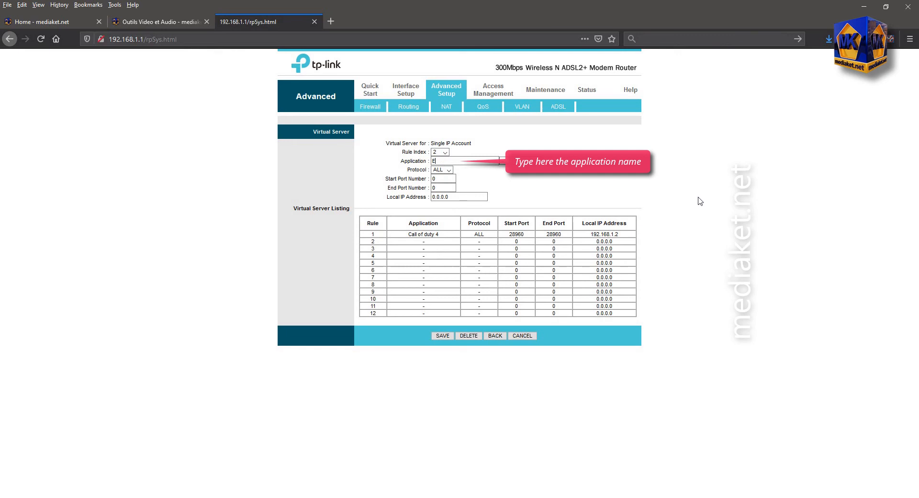
text(Emule)
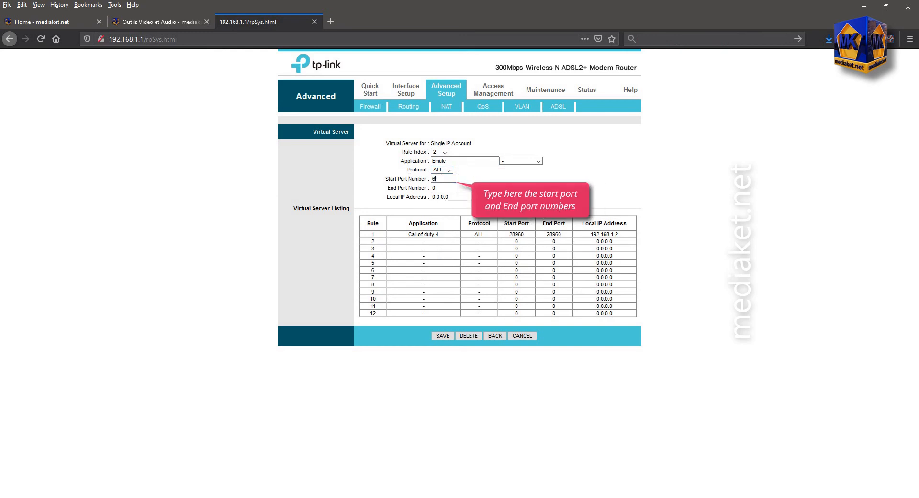
text(6700)
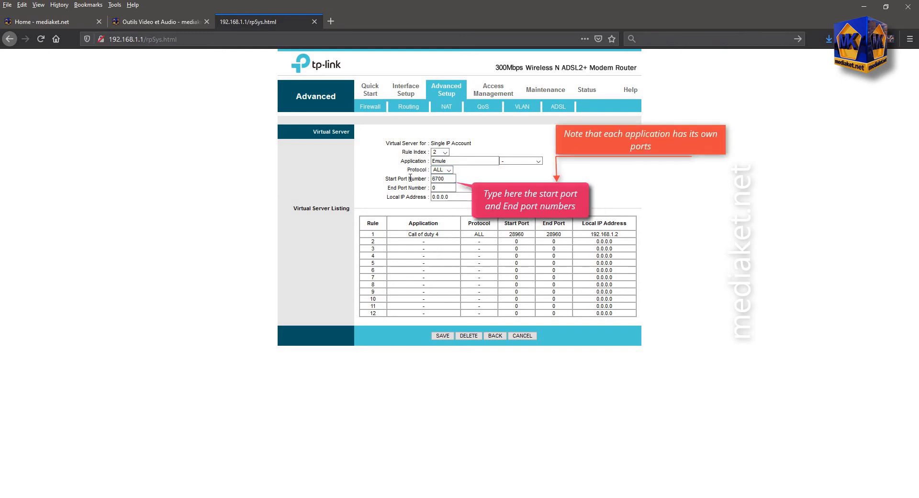
click(441, 187)
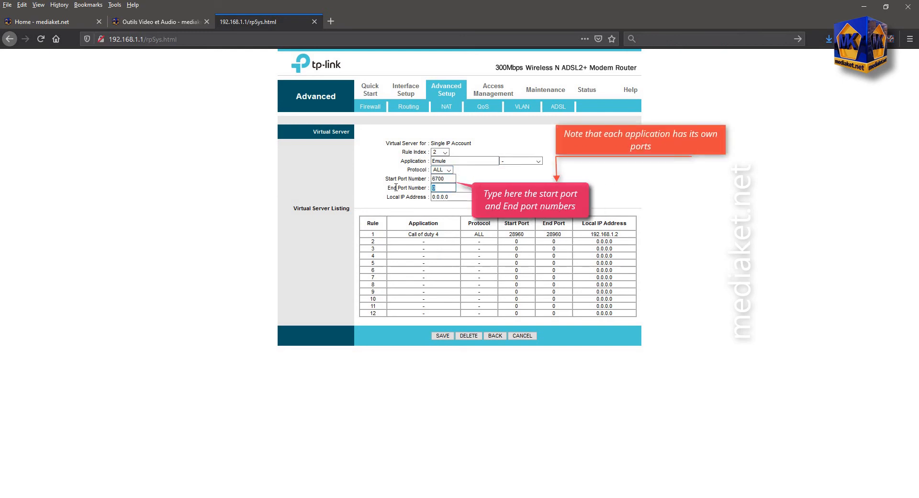
text(6700)
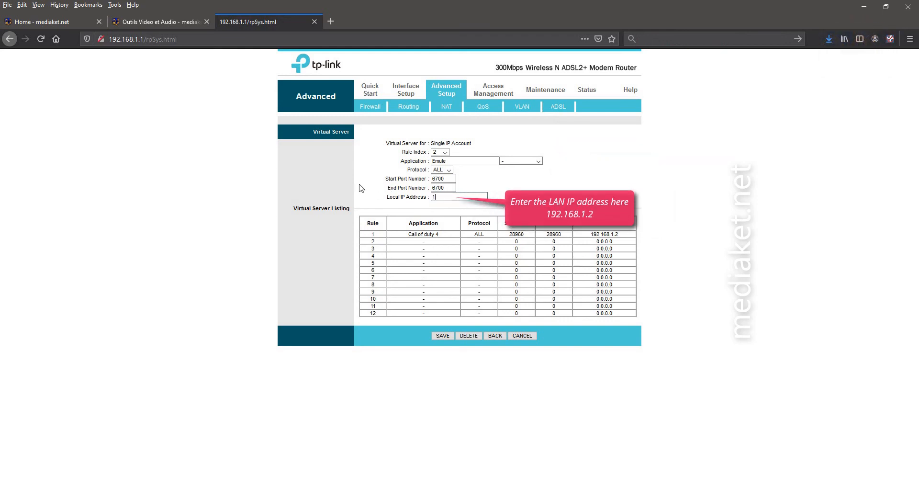
text(92.168.1.2)
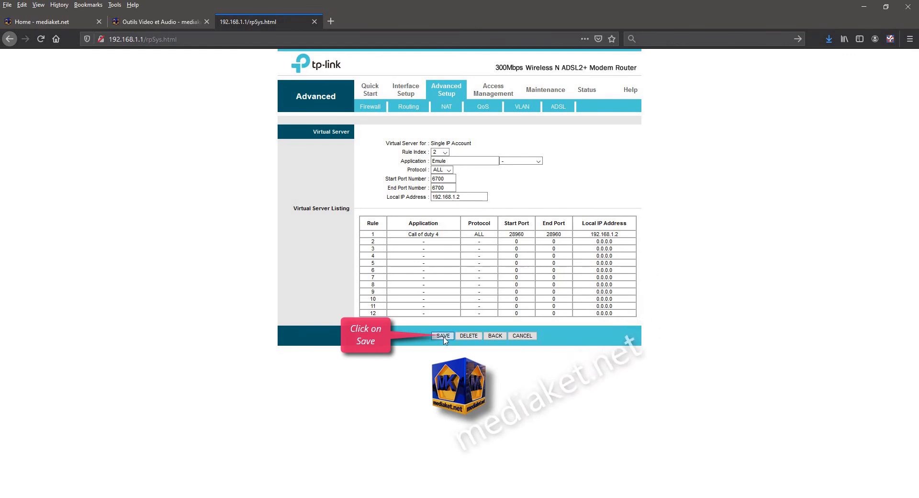
click(442, 336)
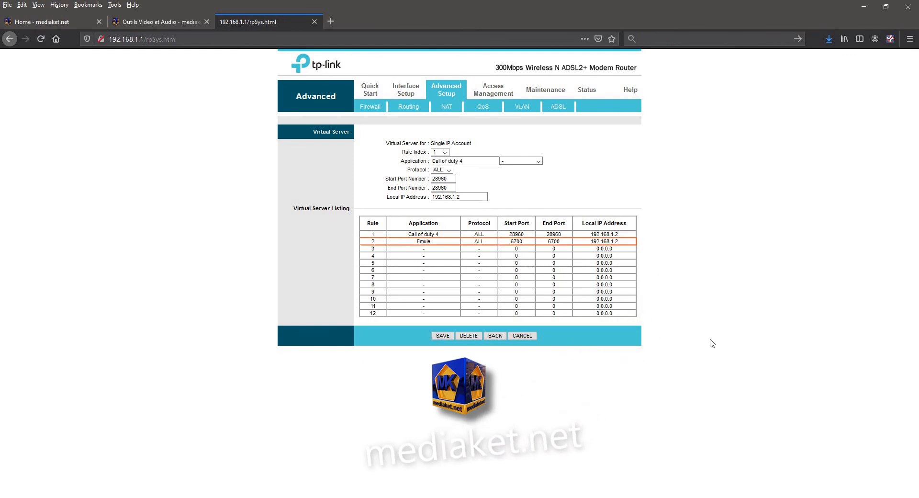